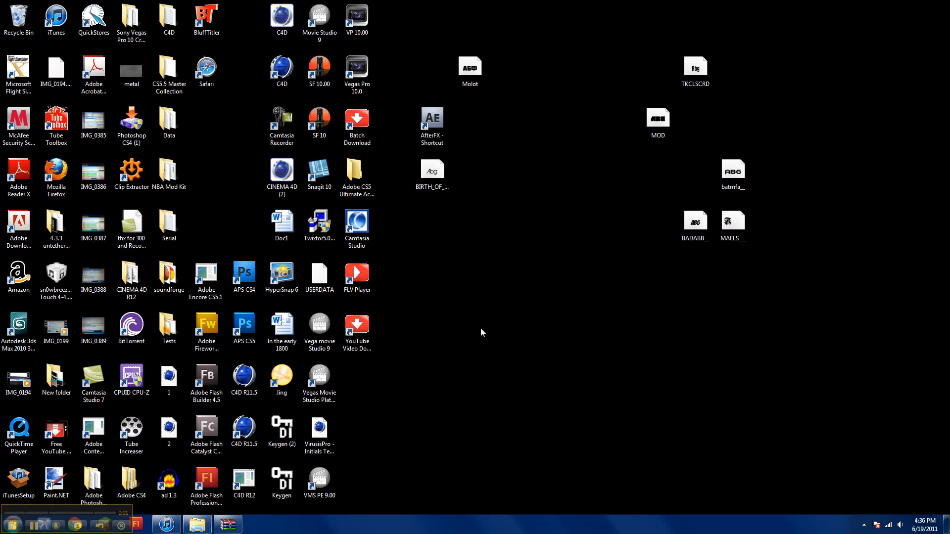
# Step: Launch Photoshop CS4 from the APS CS4 desktop shortcut
pyautogui.click(281, 328)
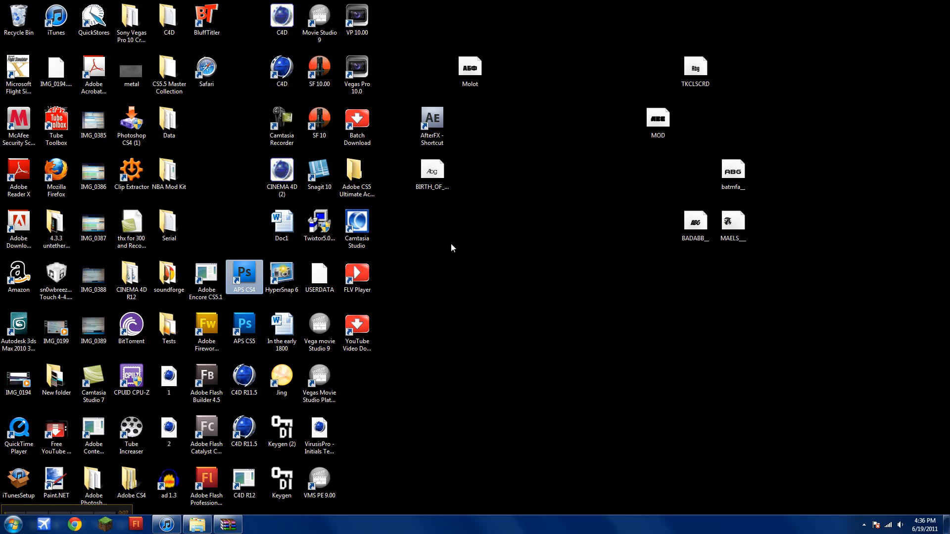
pyautogui.doubleClick(243, 273)
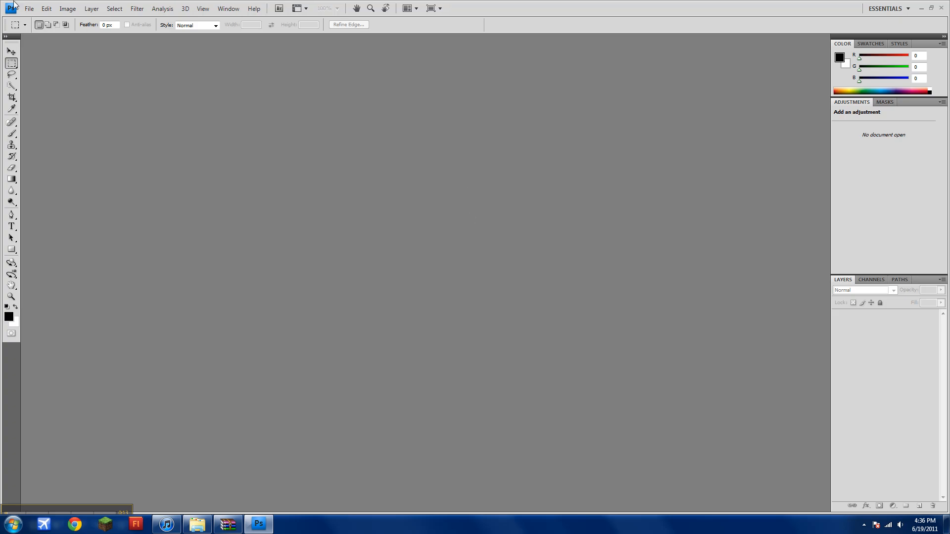
# Step: Open ExplosiveBackGround.jpg and decline the graphics driver acceleration prompt
pyautogui.click(29, 8)
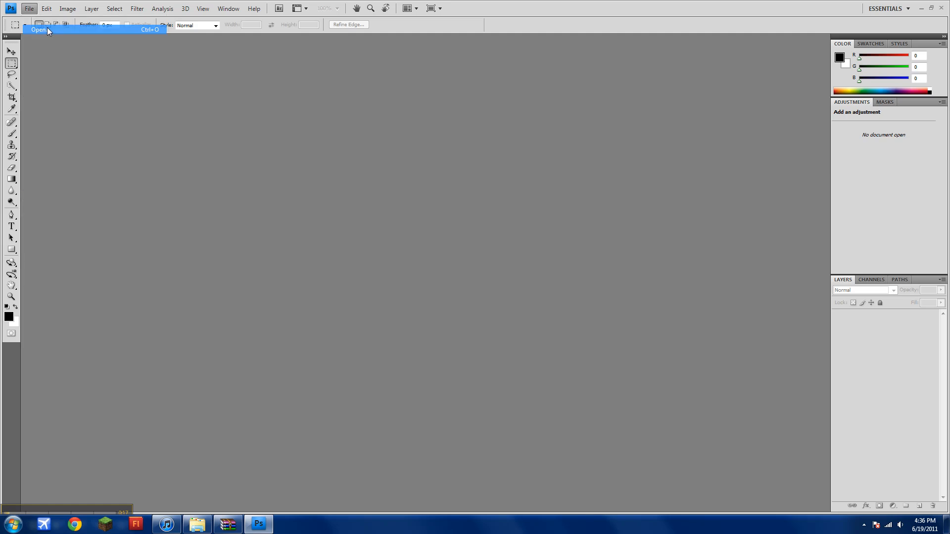
pyautogui.click(38, 30)
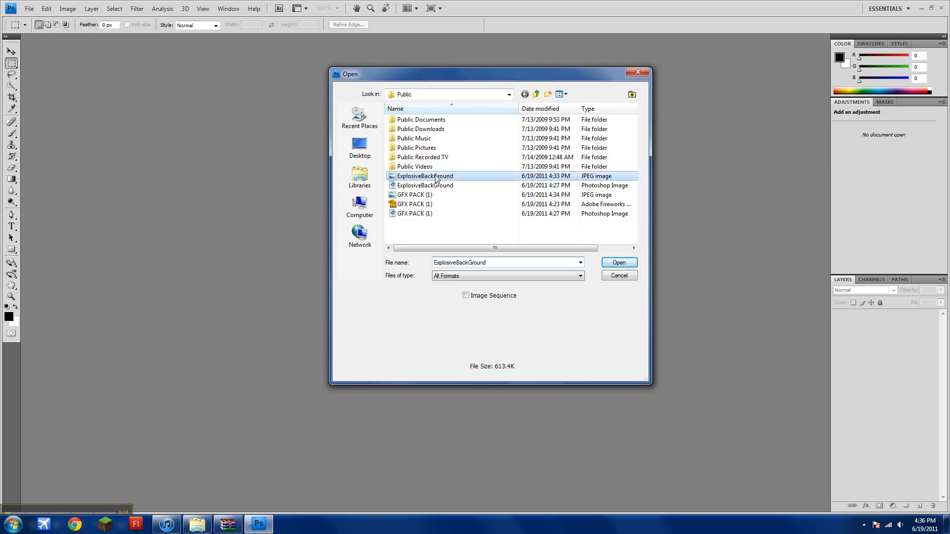
pyautogui.click(617, 262)
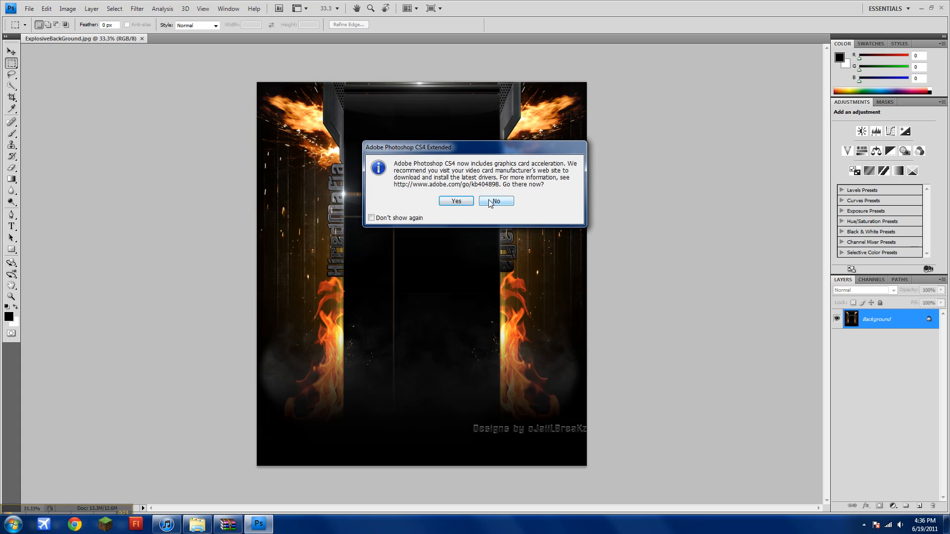
pyautogui.click(494, 201)
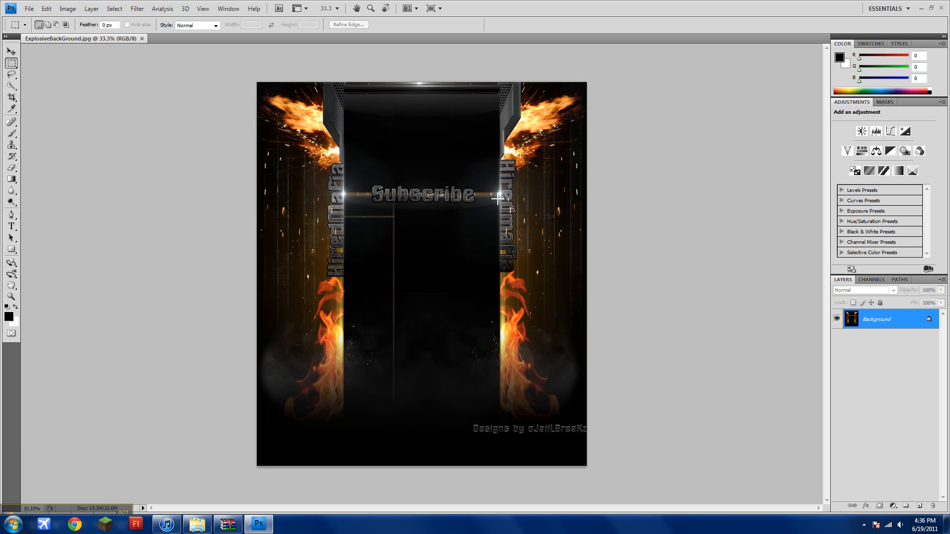
pyautogui.moveTo(609, 185)
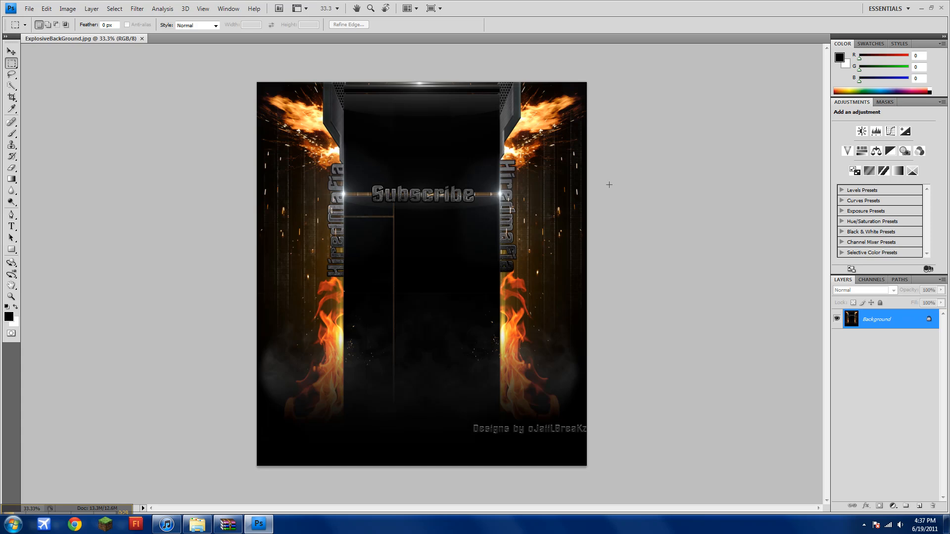
pyautogui.moveTo(460, 253)
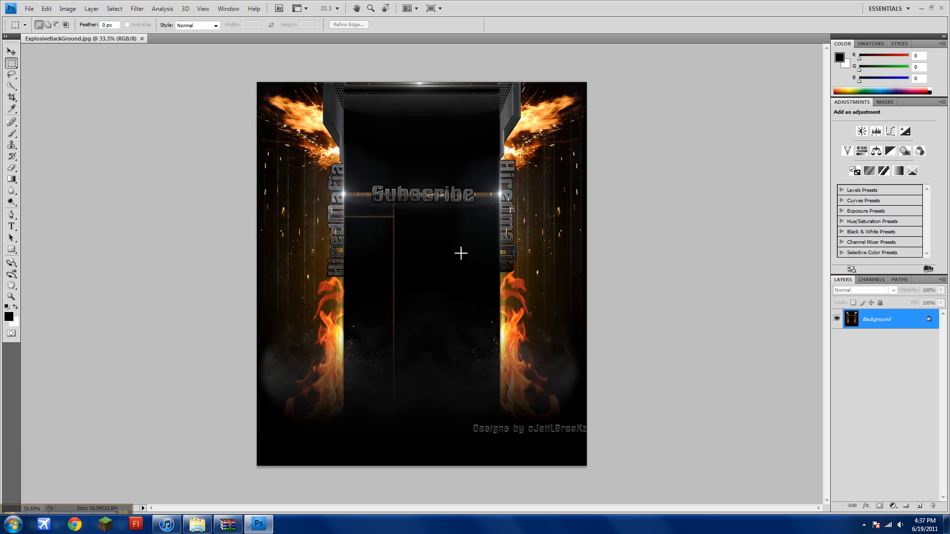
pyautogui.moveTo(838, 302)
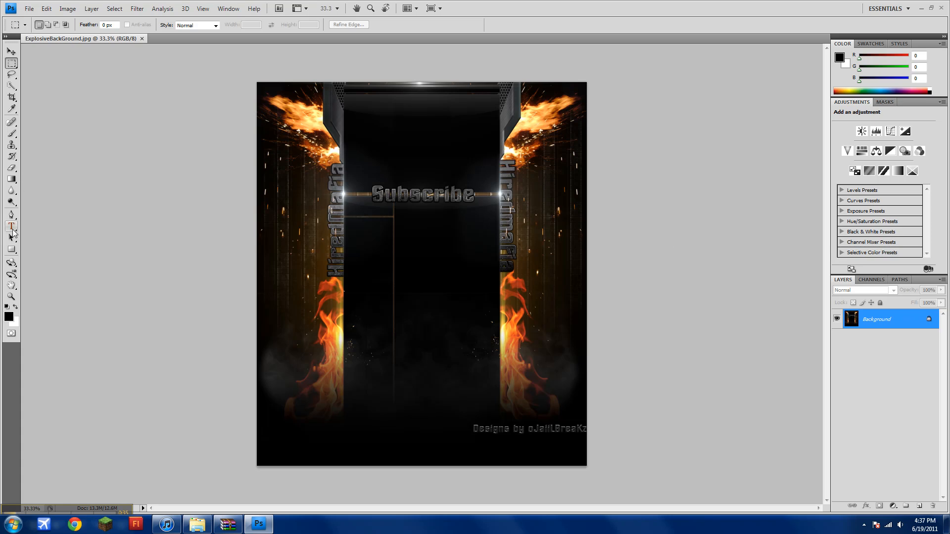
# Step: Add 200 pt Trek text 'ojailbreakz' in the poster's lower-left middle area
pyautogui.click(10, 227)
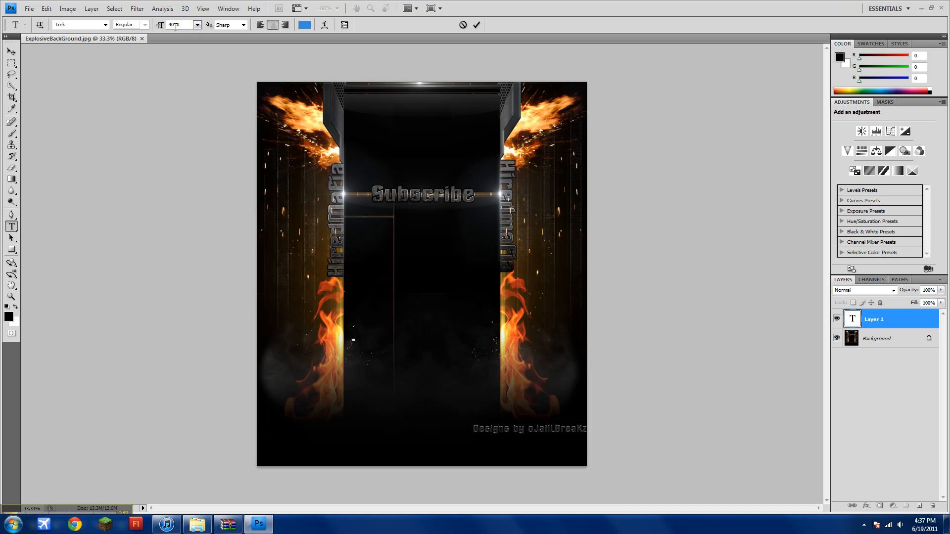
pyautogui.tripleClick(177, 25)
pyautogui.write('20')
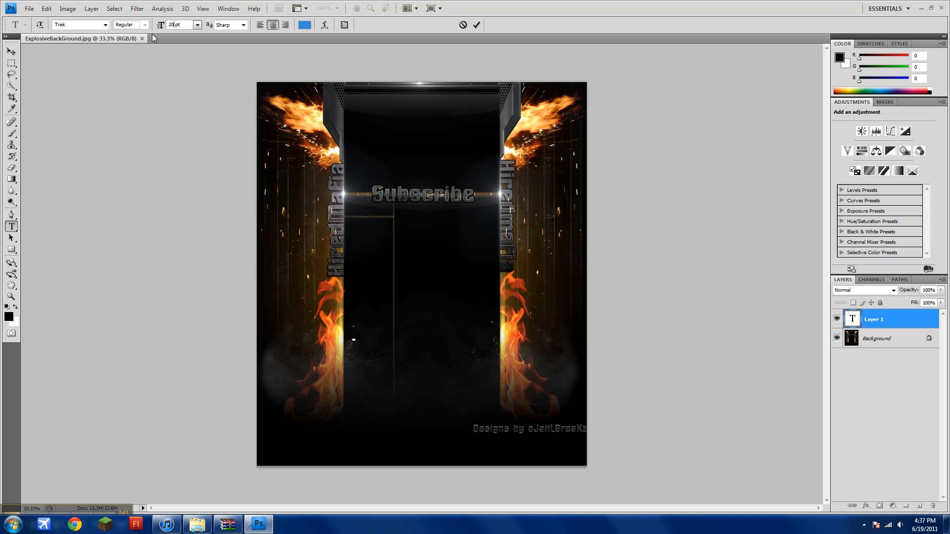
pyautogui.moveTo(174, 24)
pyautogui.write('200')
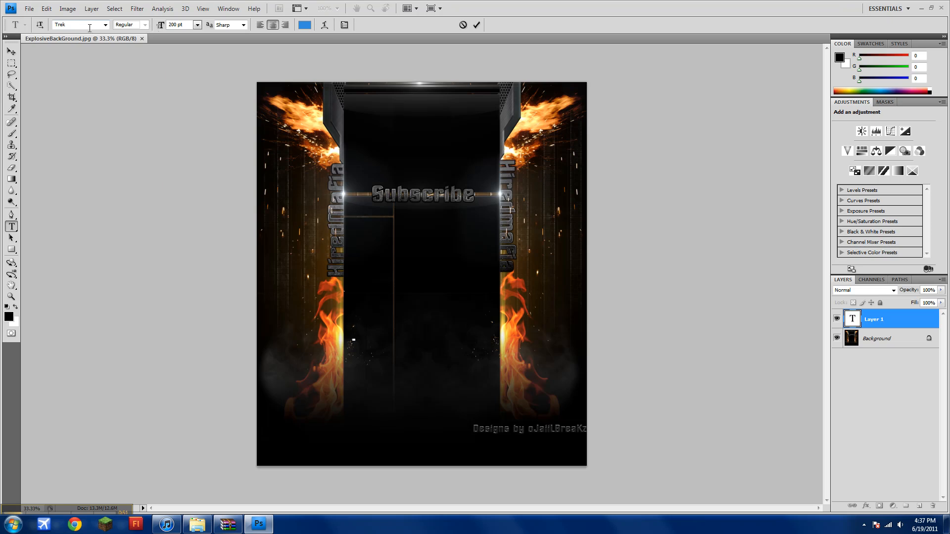
pyautogui.moveTo(103, 31)
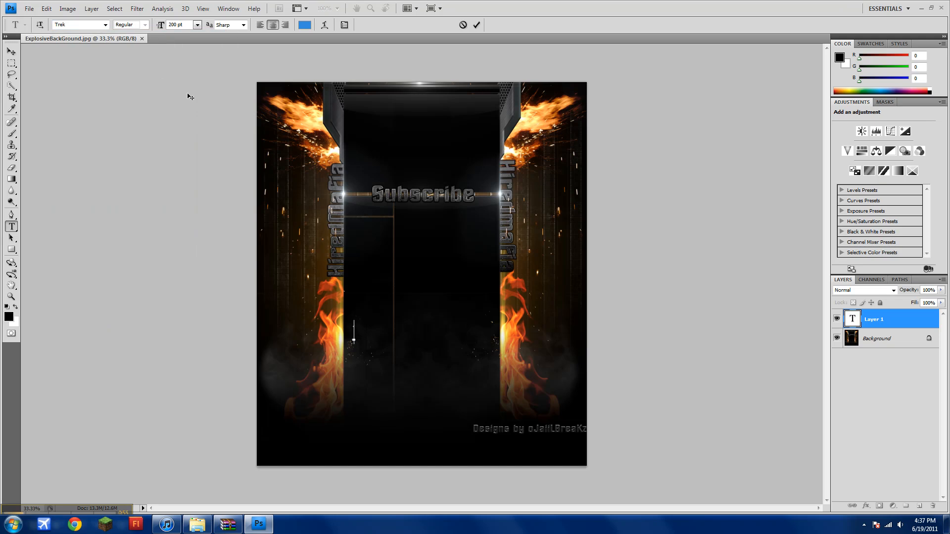
pyautogui.write('S')
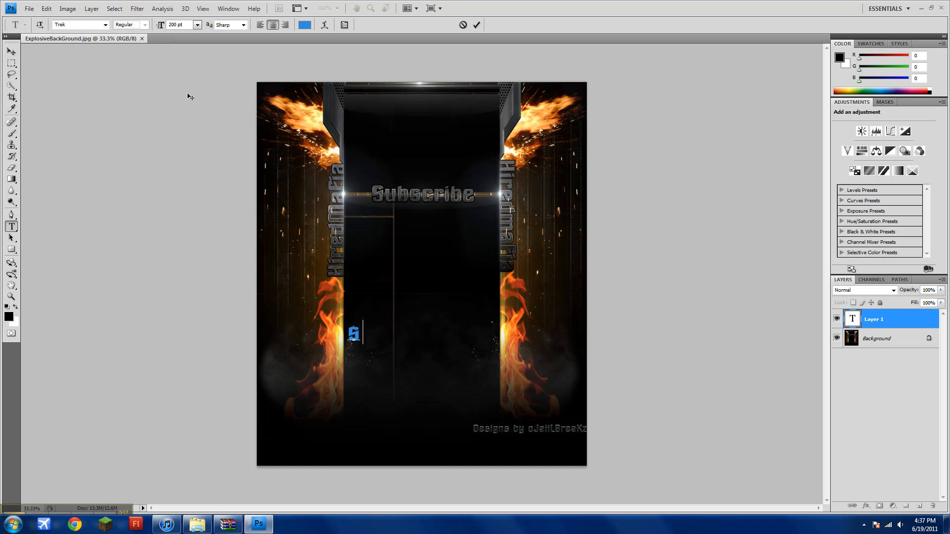
pyautogui.write('ojailbreakz')
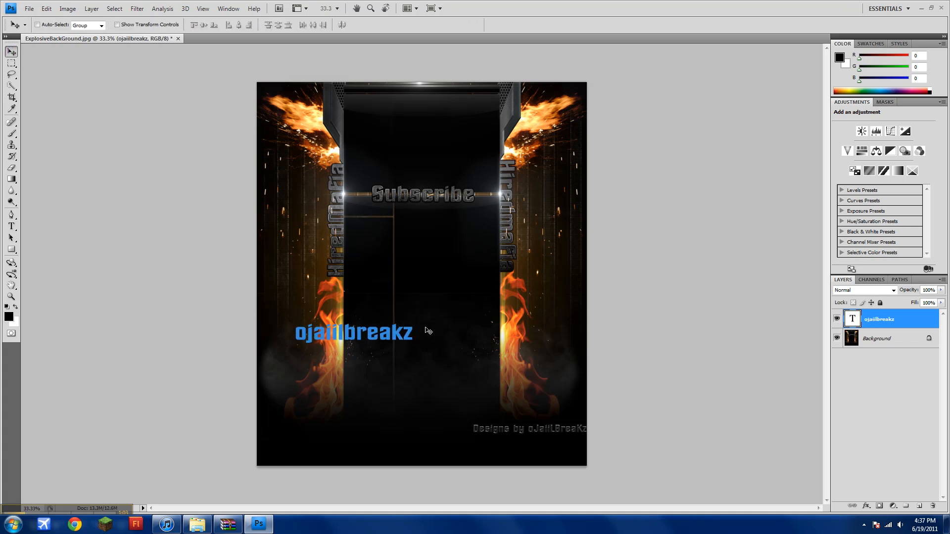
# Step: Enable drop shadow, inner shadow, outer glow, inner glow and bevel/emboss on the text layer
pyautogui.doubleClick(878, 319)
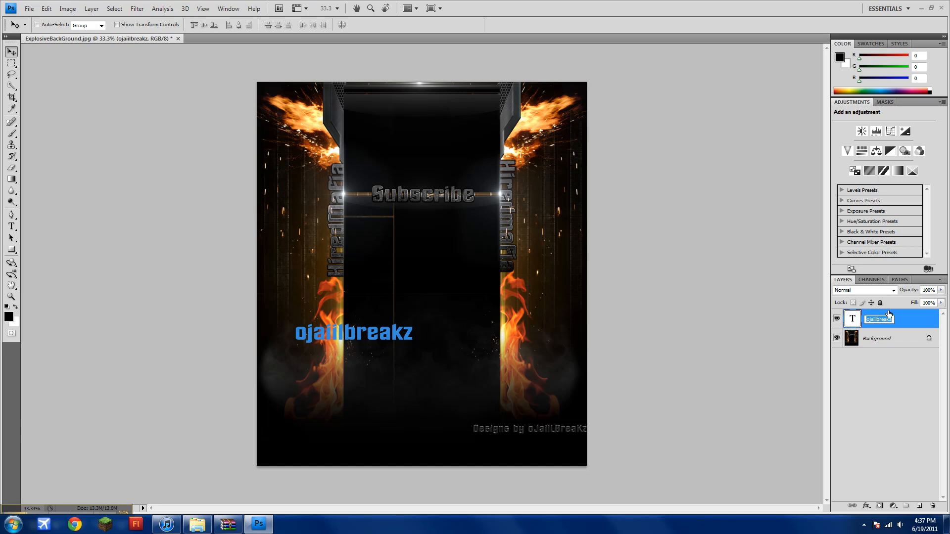
pyautogui.doubleClick(851, 318)
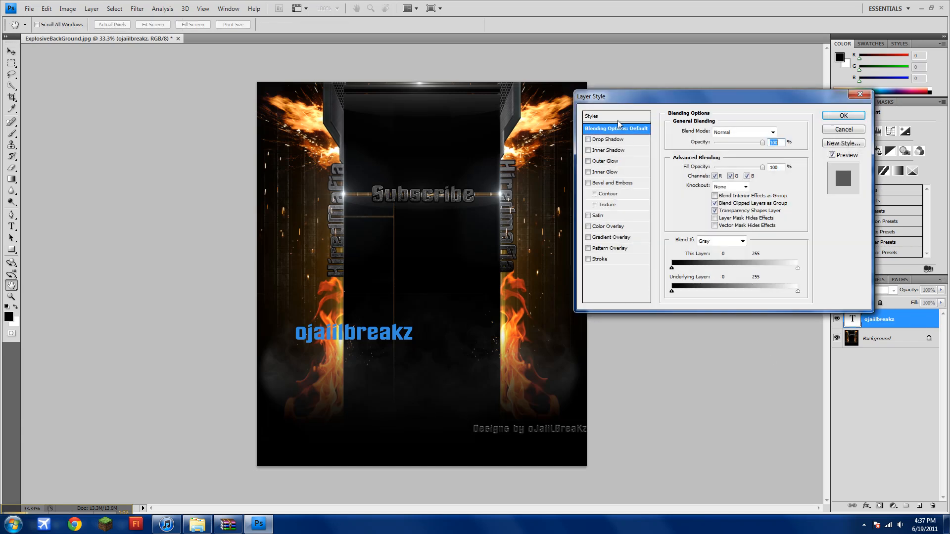
pyautogui.click(605, 138)
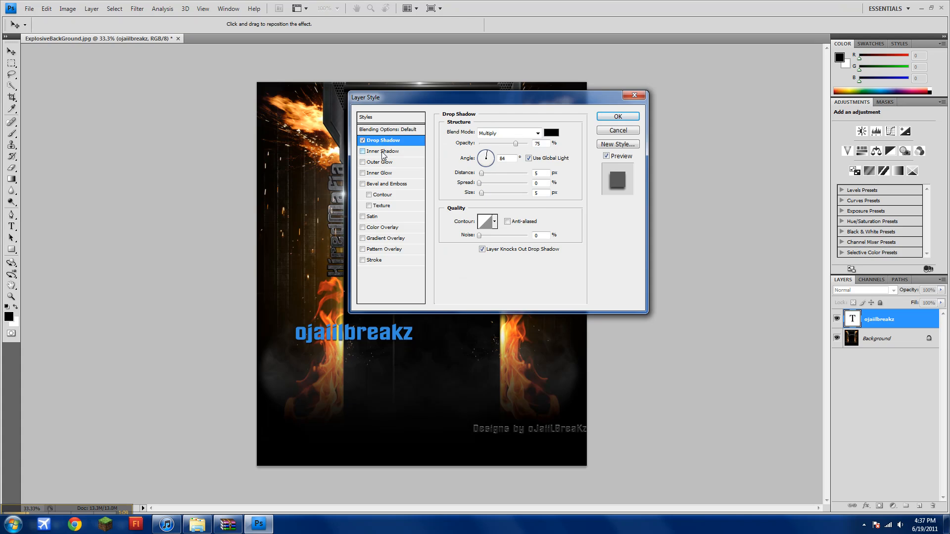
pyautogui.tripleClick(538, 143)
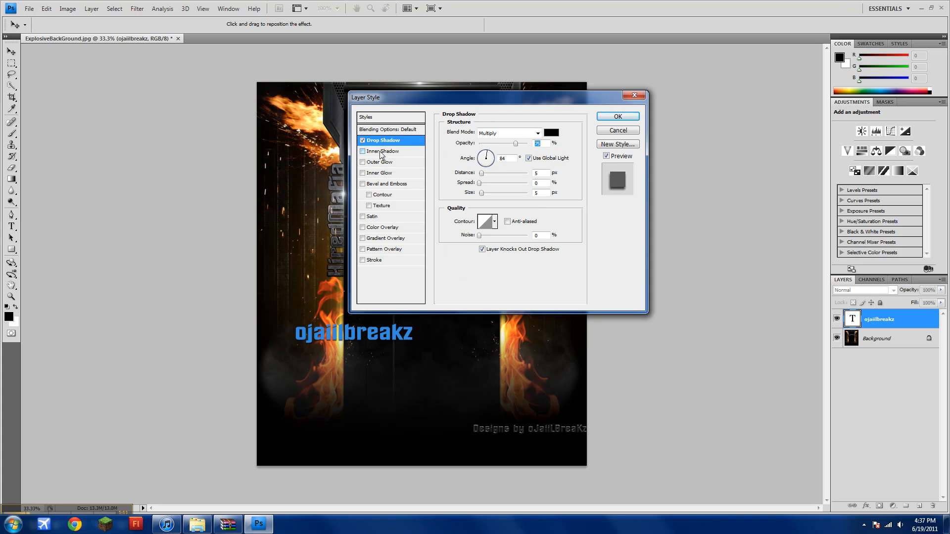
pyautogui.click(380, 172)
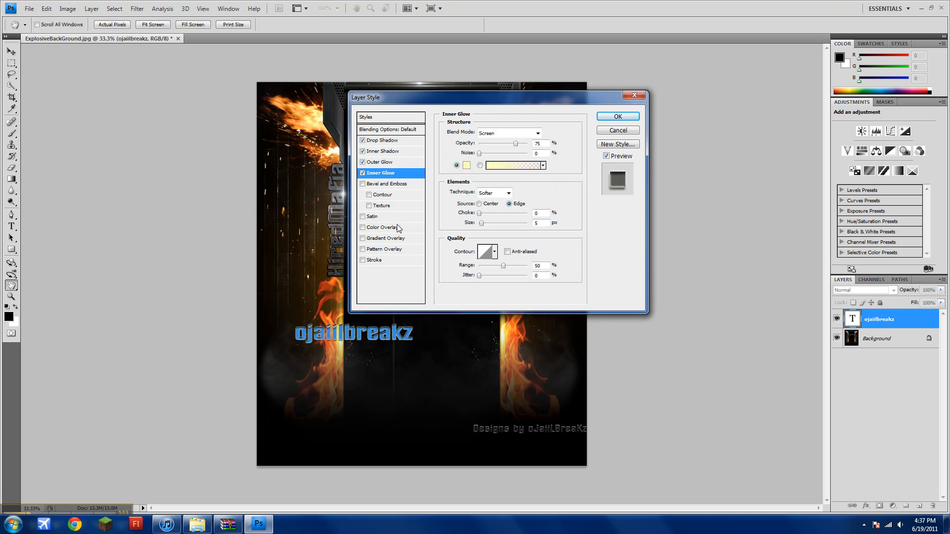
# Step: Set the drop shadow and inner shadow colours to red (ff0000)
pyautogui.click(382, 140)
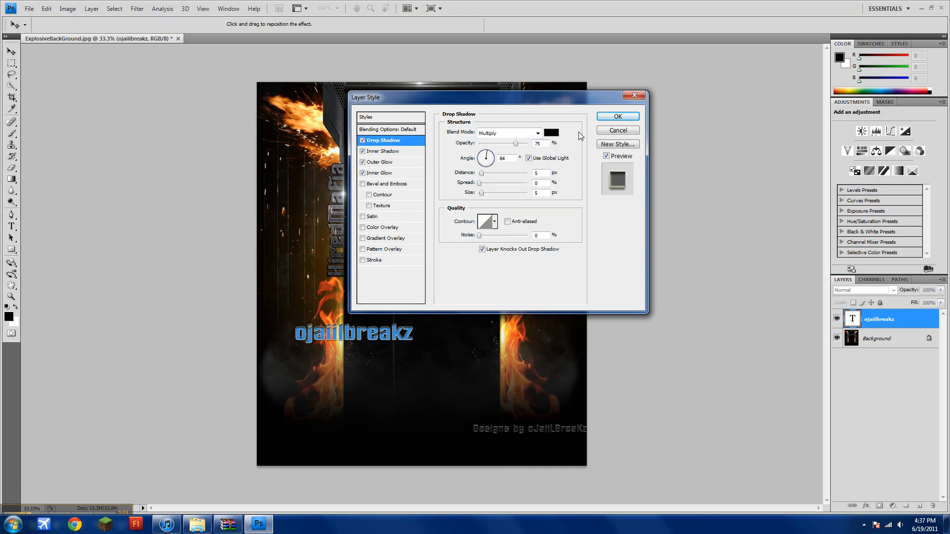
pyautogui.click(551, 132)
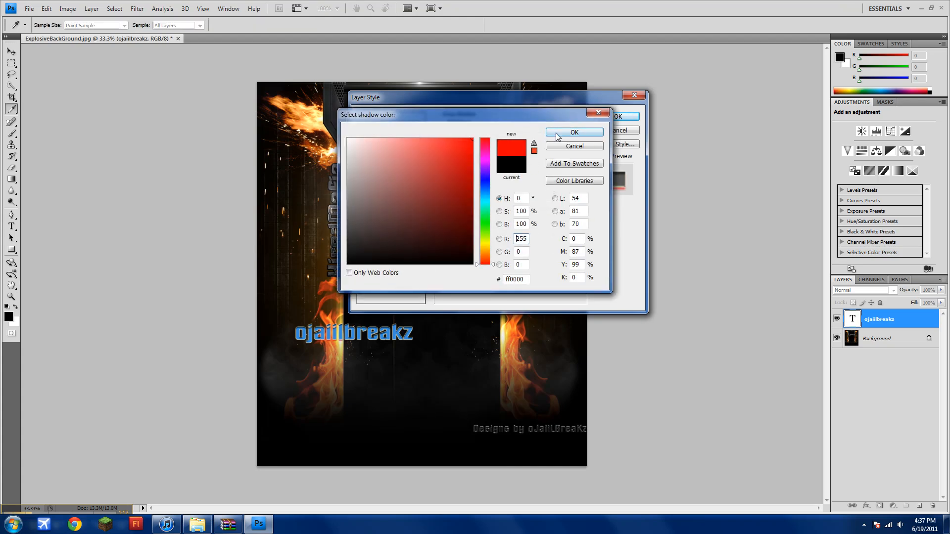
pyautogui.click(573, 132)
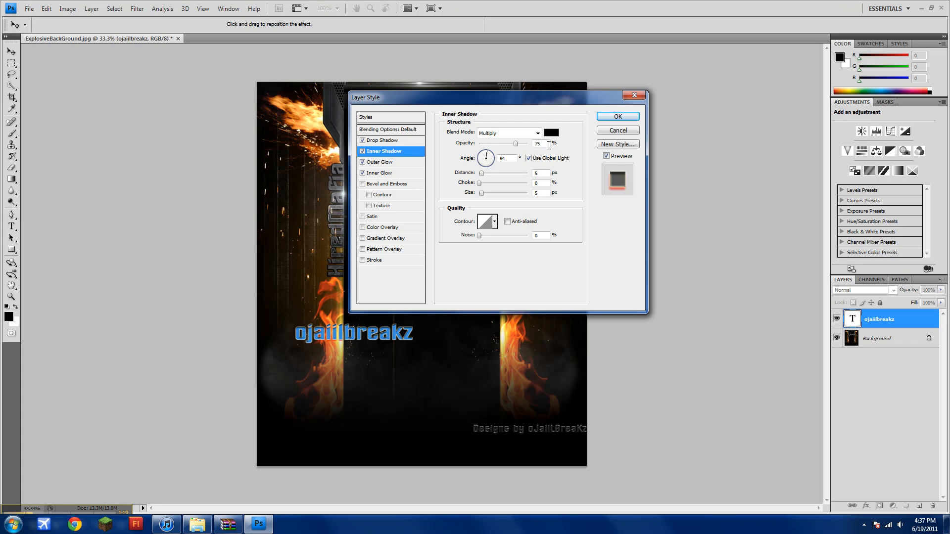
pyautogui.click(551, 133)
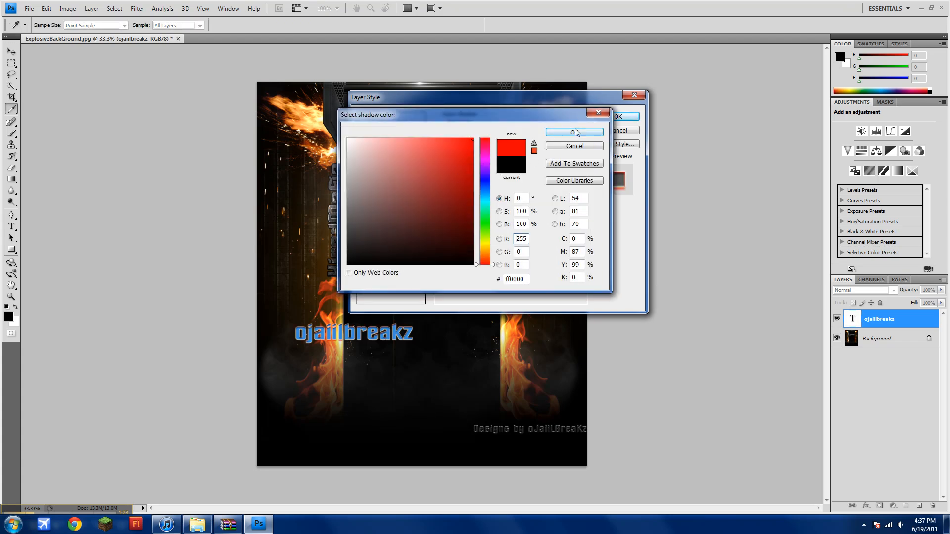
pyautogui.click(573, 132)
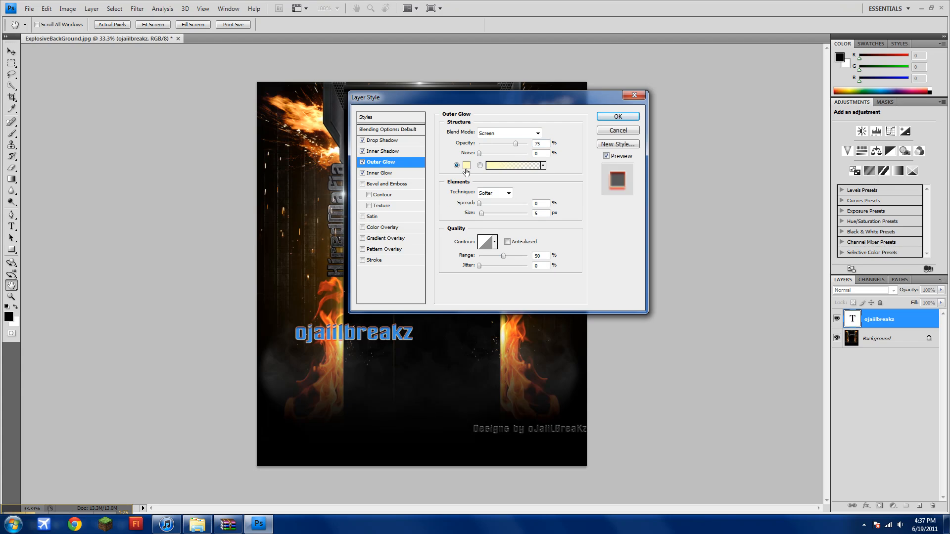
pyautogui.click(466, 165)
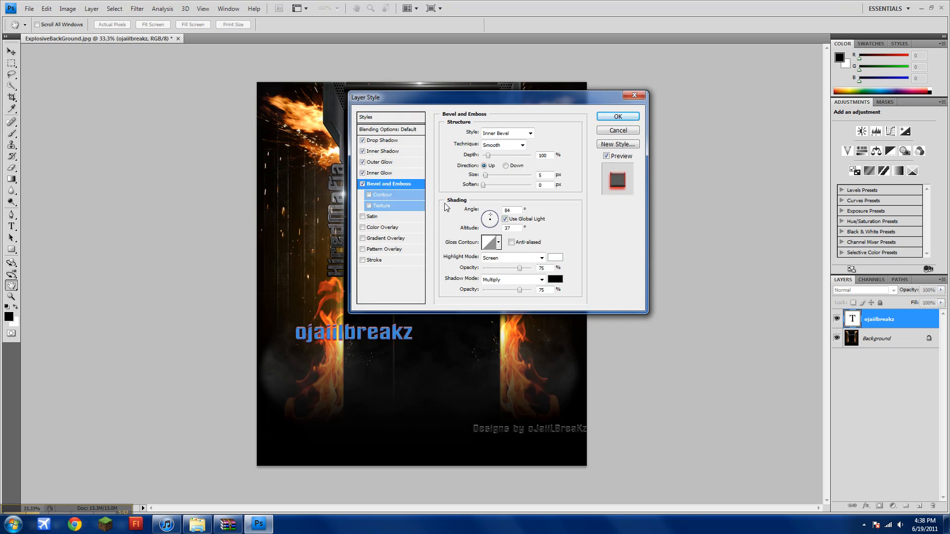
# Step: Add contour, texture, satin, gradient and pattern overlays and a stroke without colour overlay, and apply
pyautogui.click(382, 206)
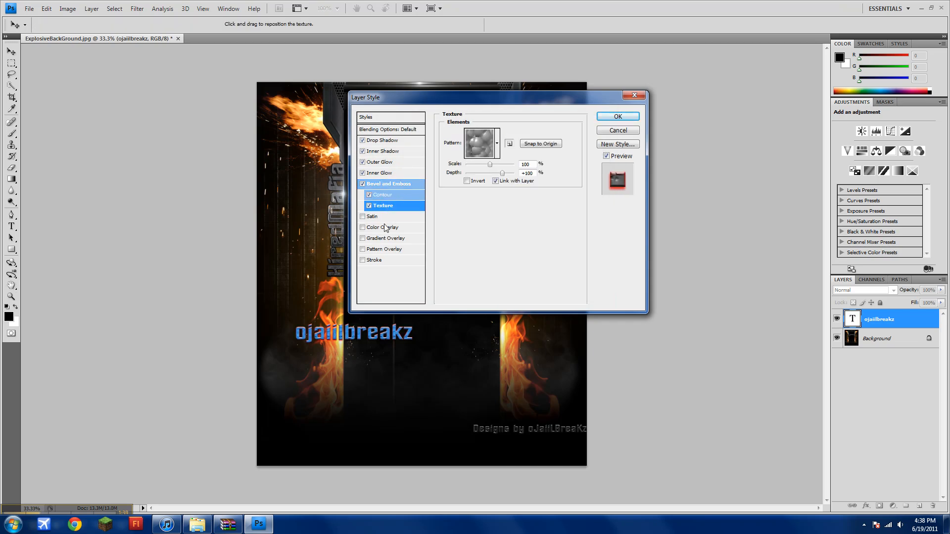
pyautogui.click(382, 227)
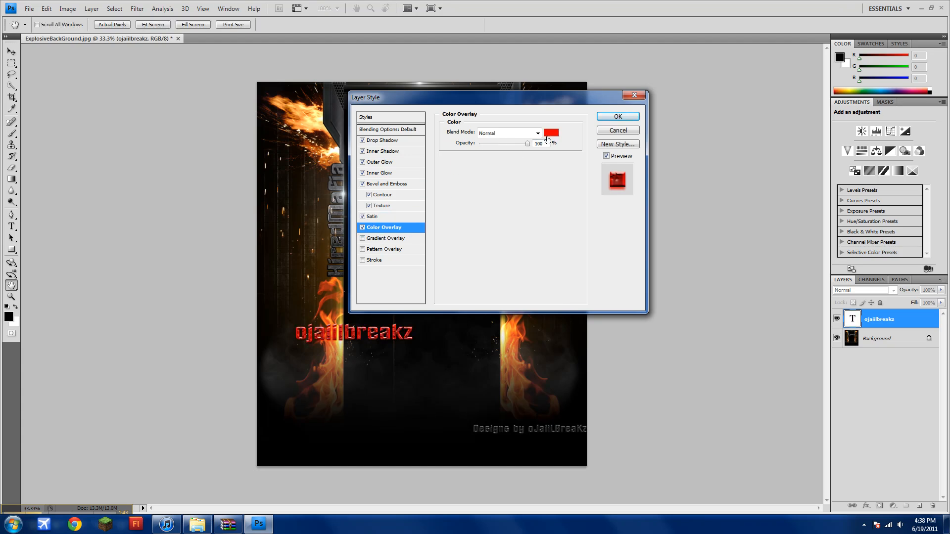
pyautogui.click(363, 227)
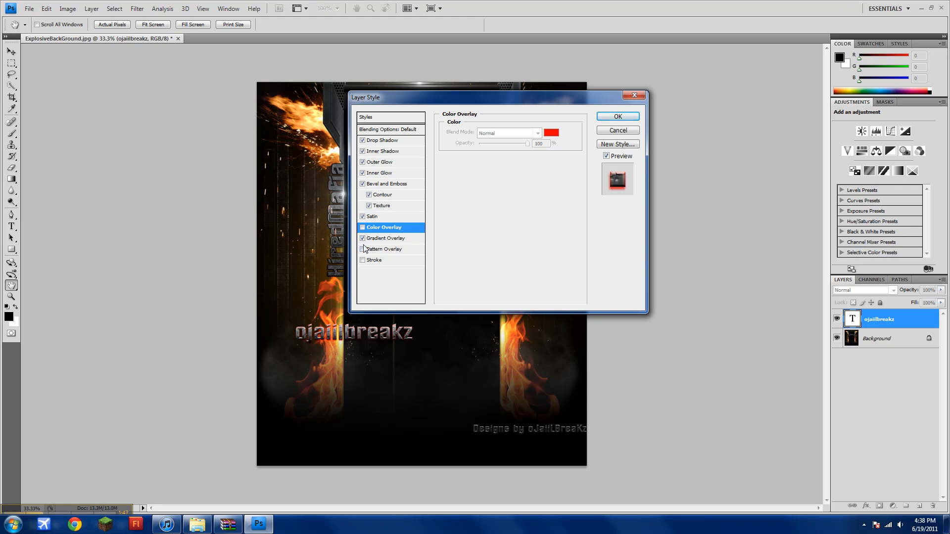
pyautogui.click(362, 249)
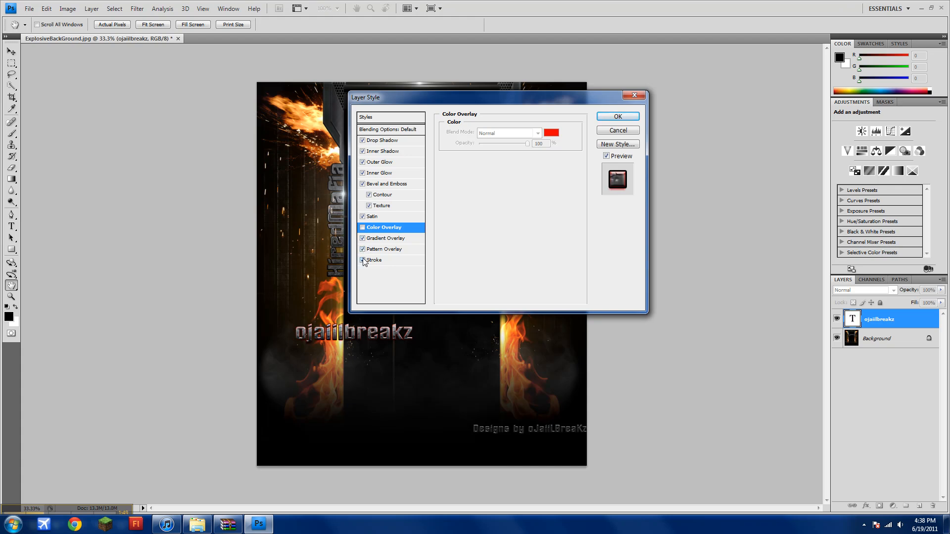
pyautogui.click(363, 261)
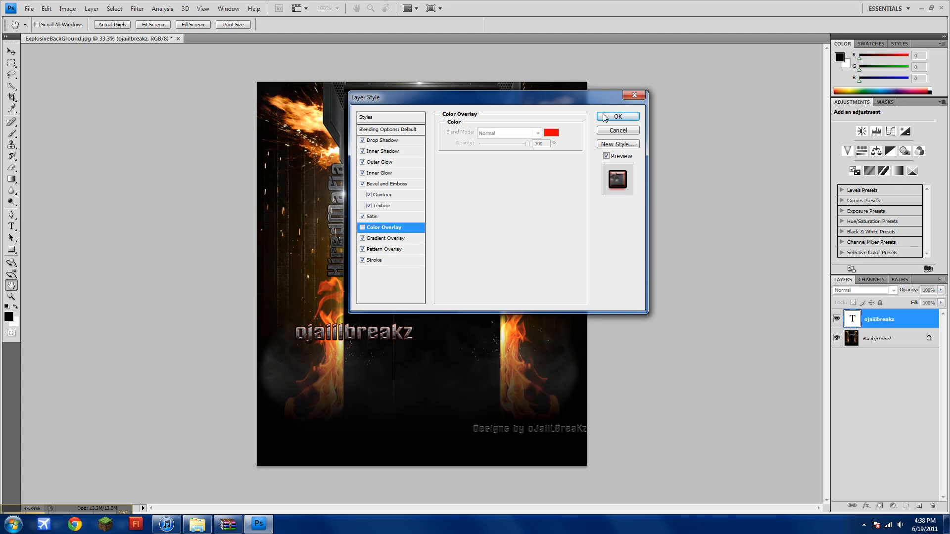
pyautogui.click(616, 117)
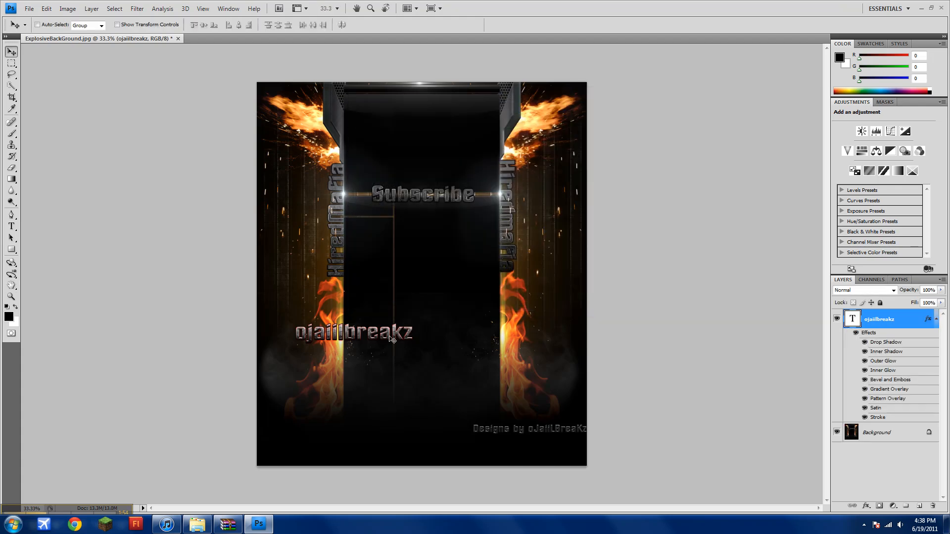
pyautogui.moveTo(23, 242)
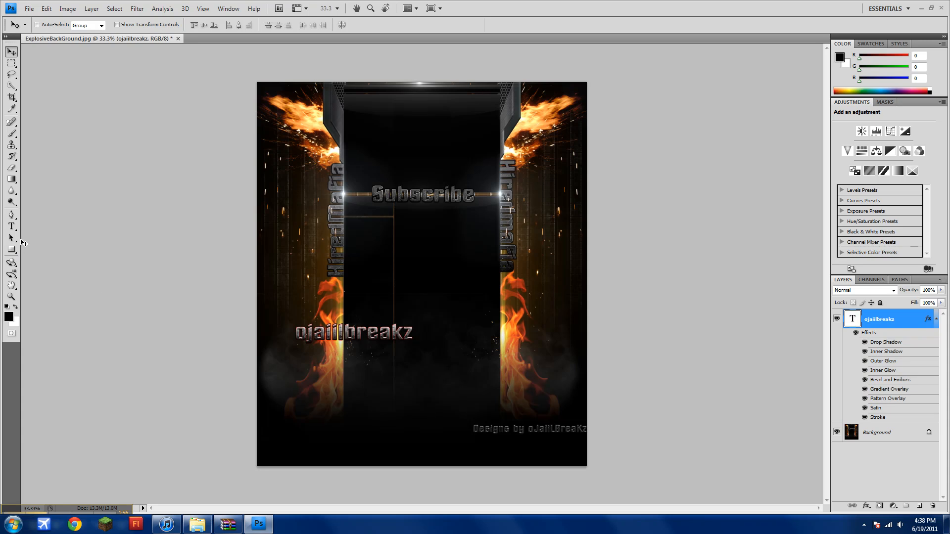
pyautogui.moveTo(676, 164)
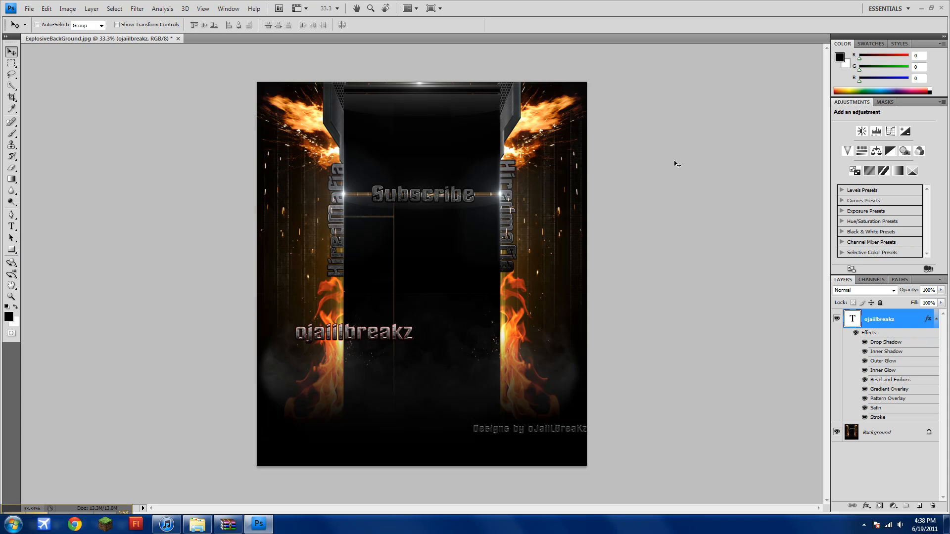
# Step: Exit Photoshop without saving the poster
pyautogui.click(11, 226)
pyautogui.write('hkhkjkljlji')
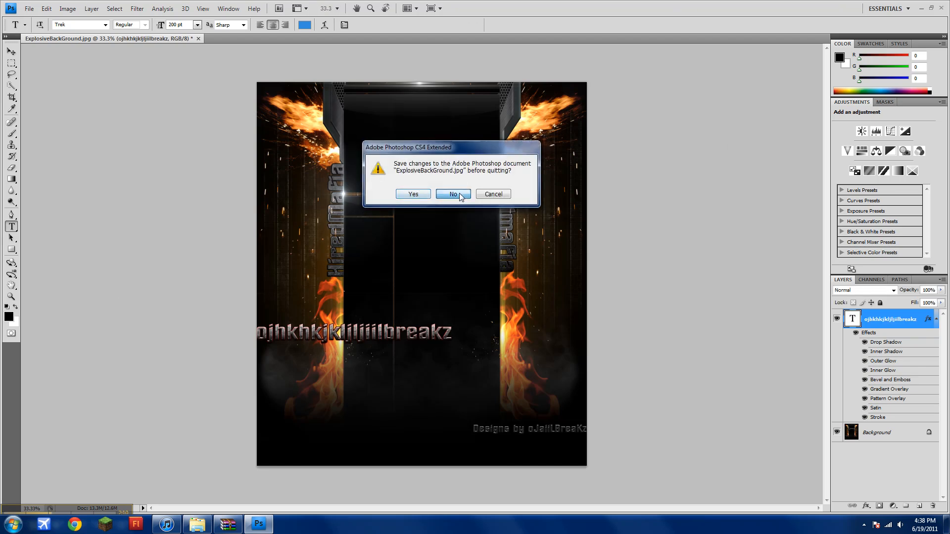
pyautogui.click(452, 194)
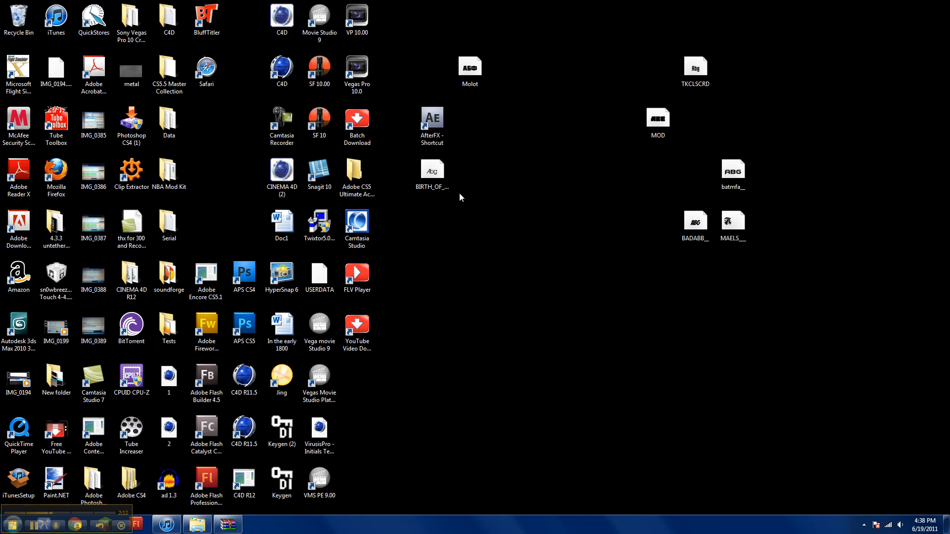